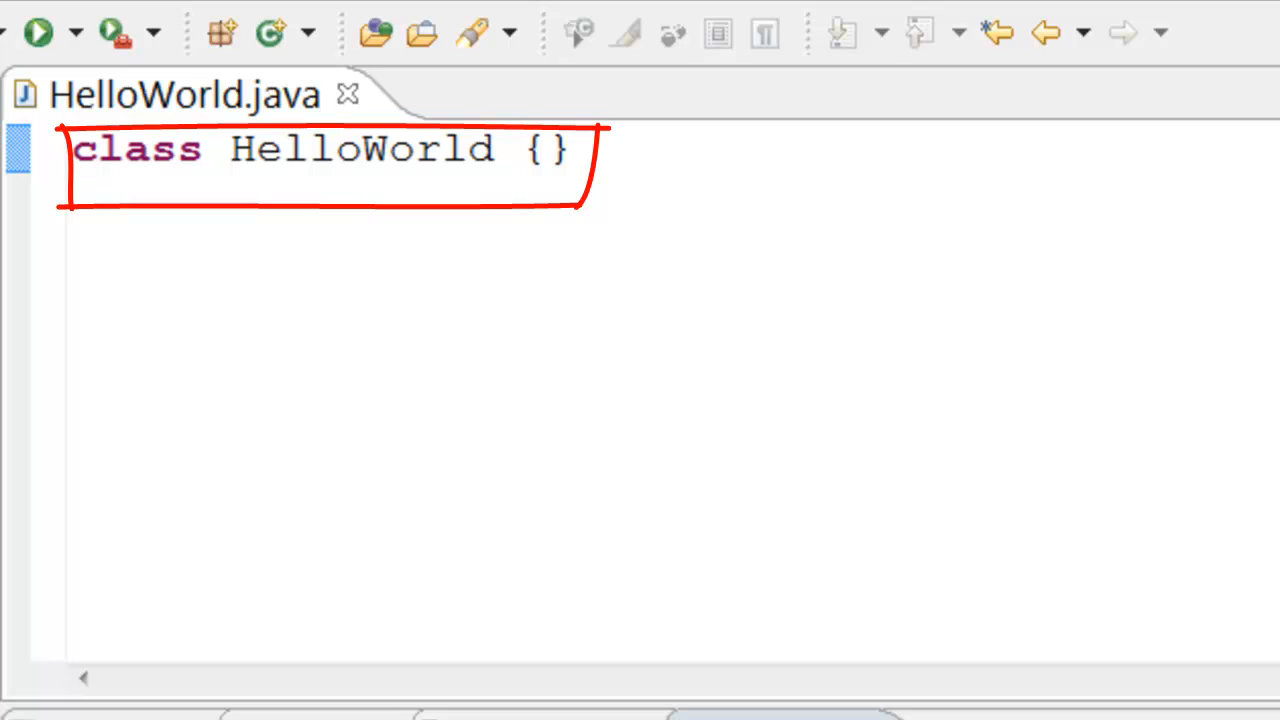
mouse_move(30, 390)
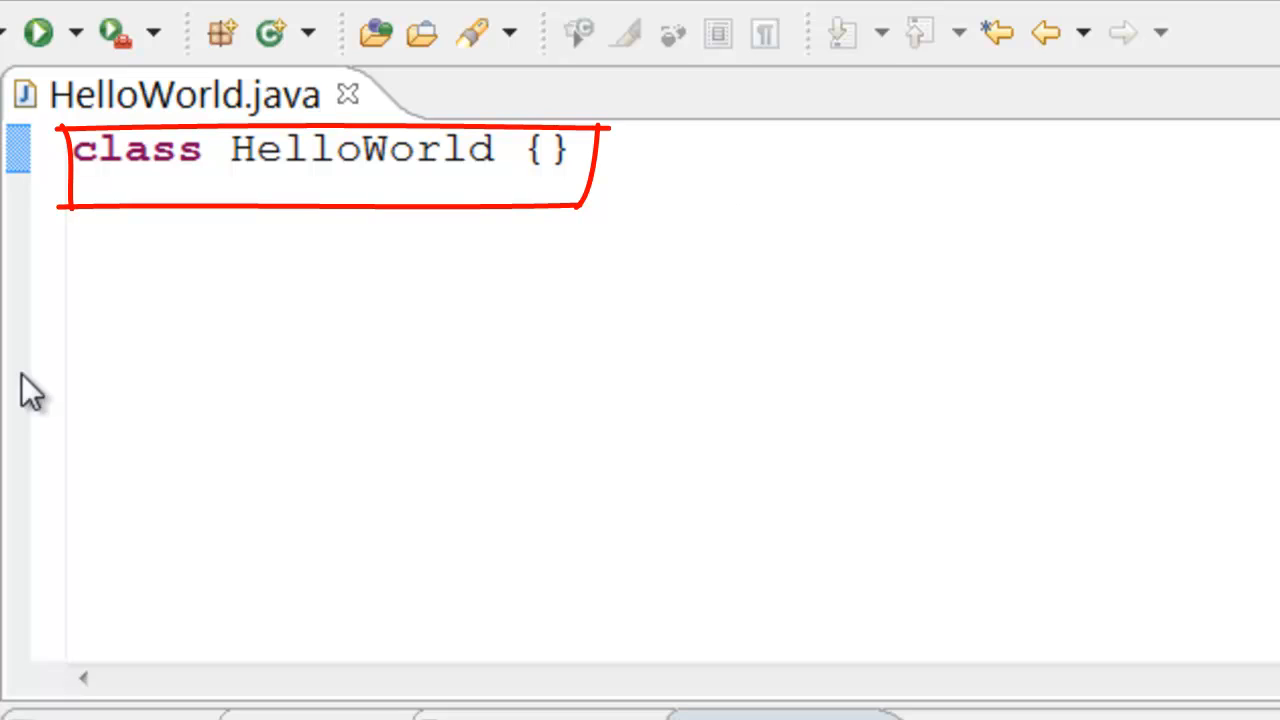
mouse_move(196, 152)
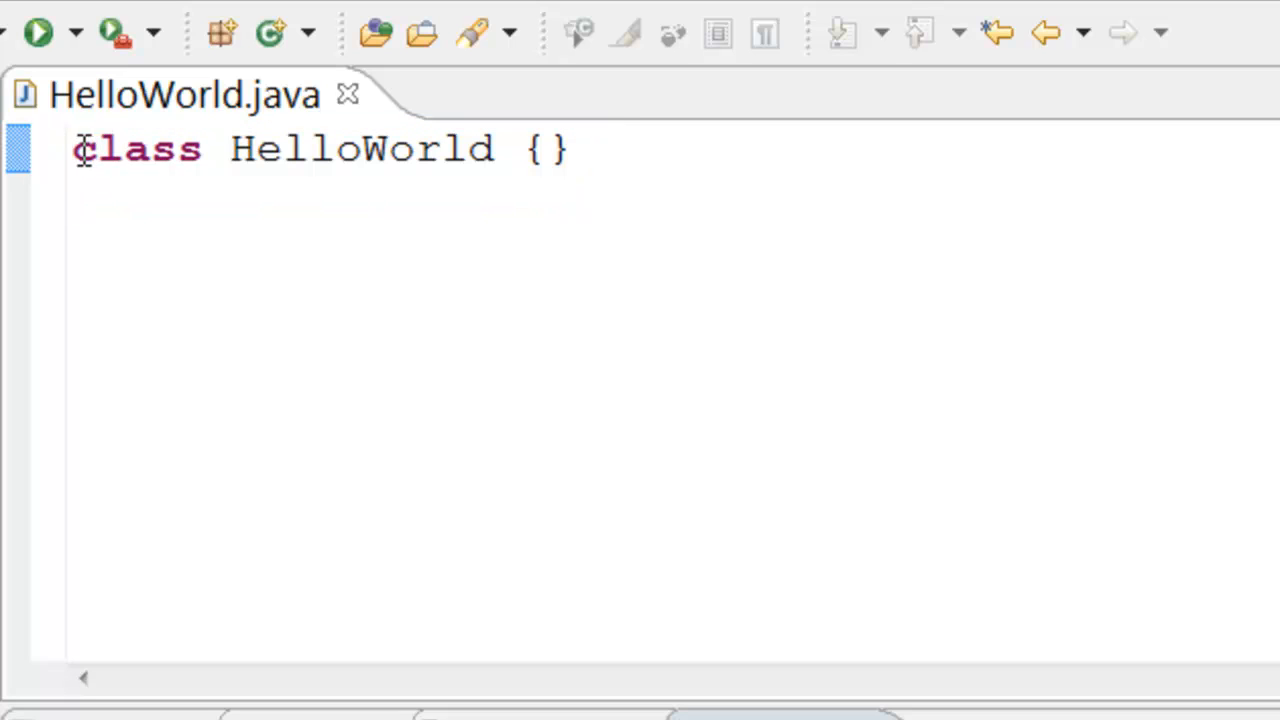
mouse_move(108, 292)
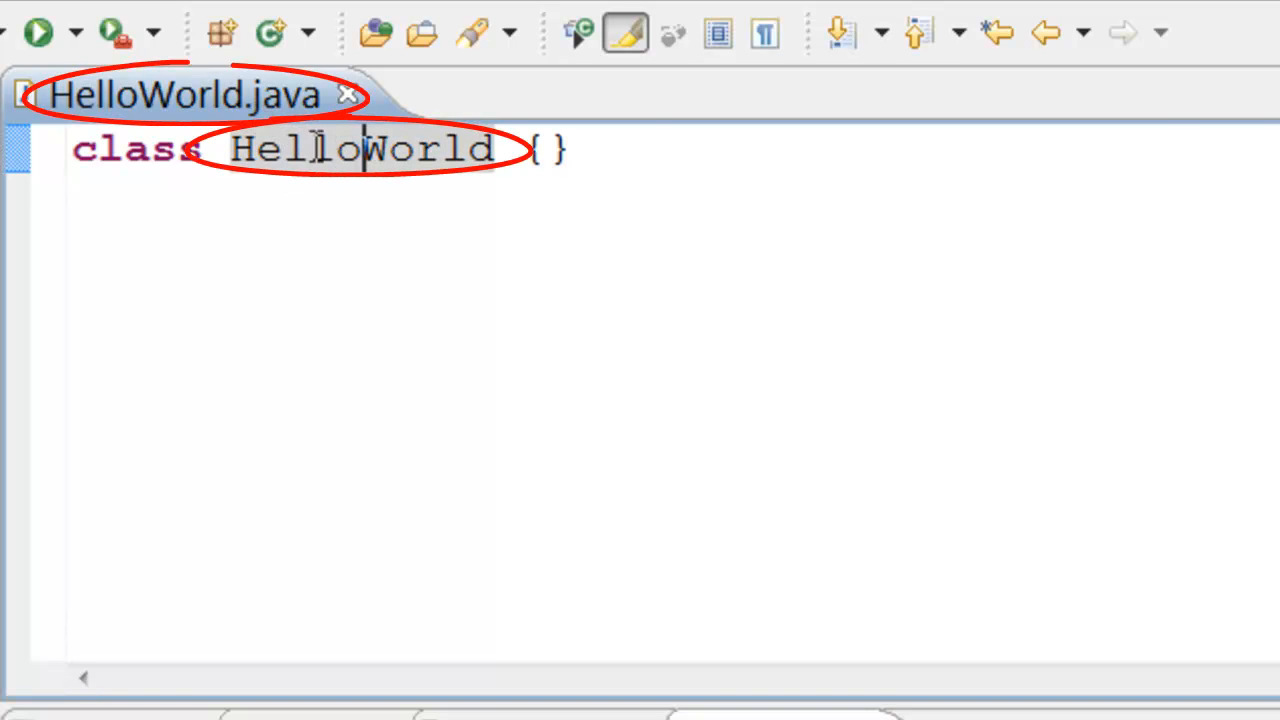
mouse_move(264, 114)
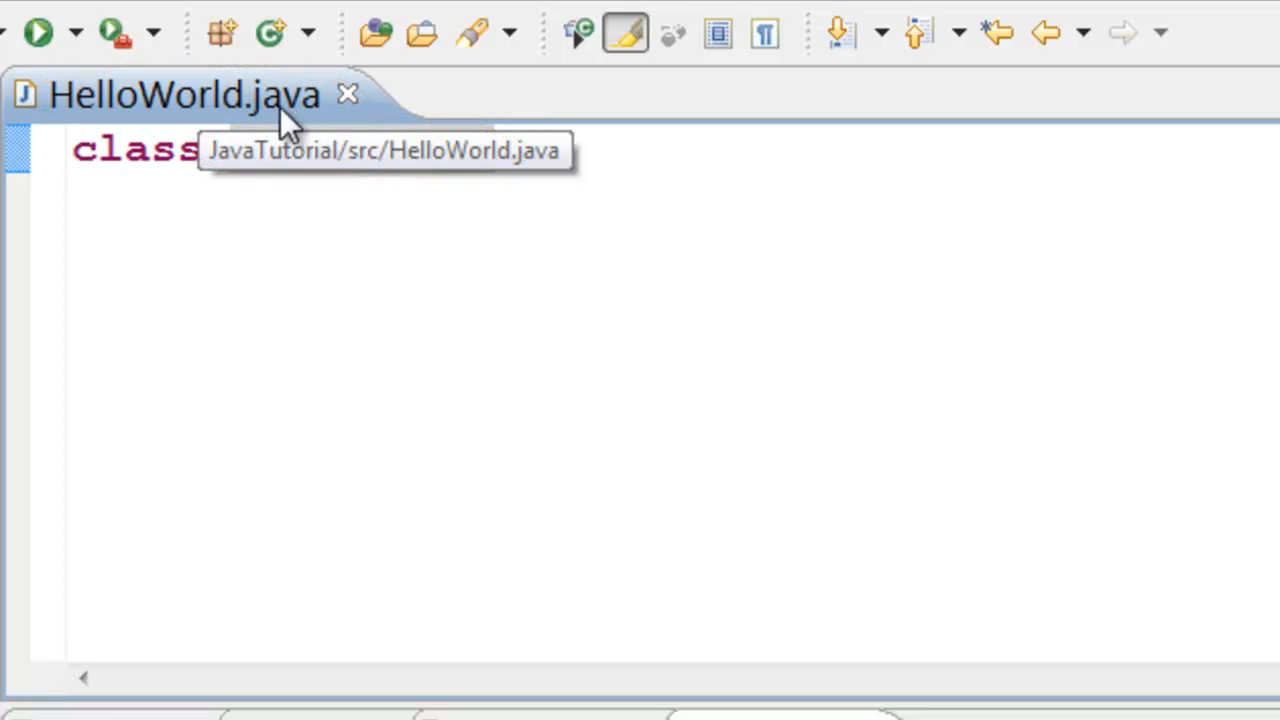
mouse_move(318, 130)
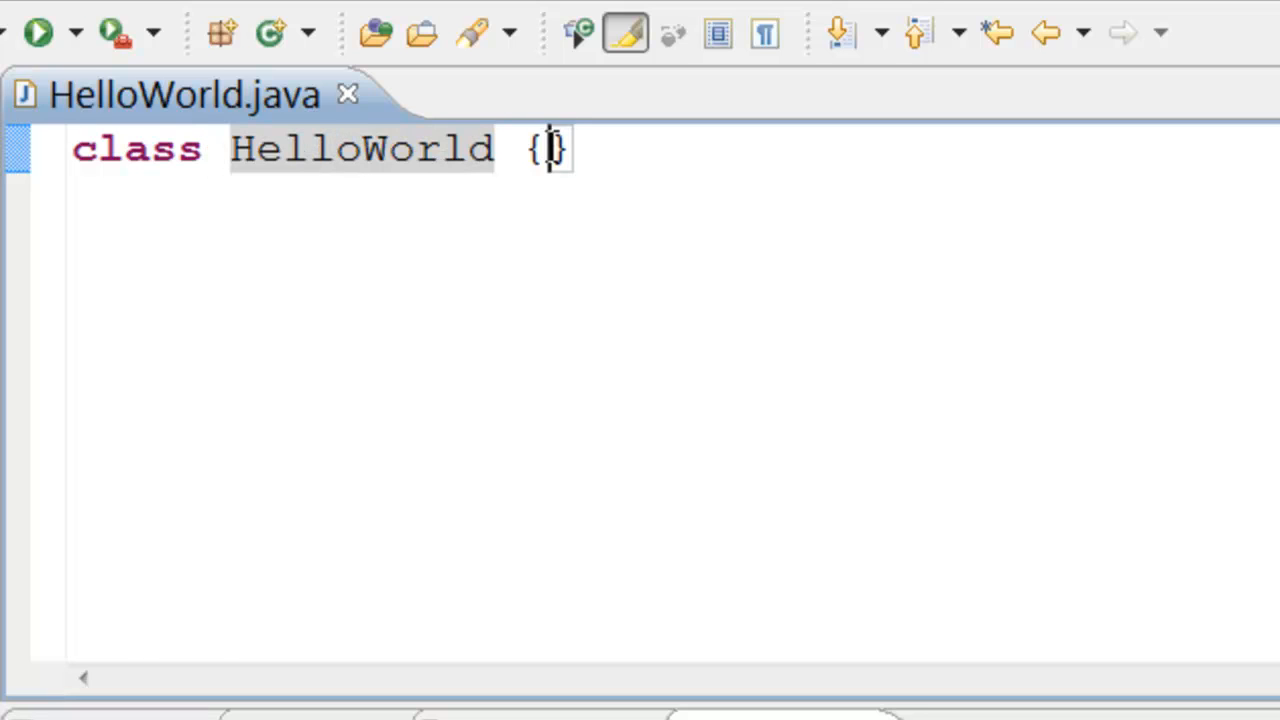
Step: Add public static void main(String args) containing System.out.println("Hello World!!"); inside the class
key("Return")
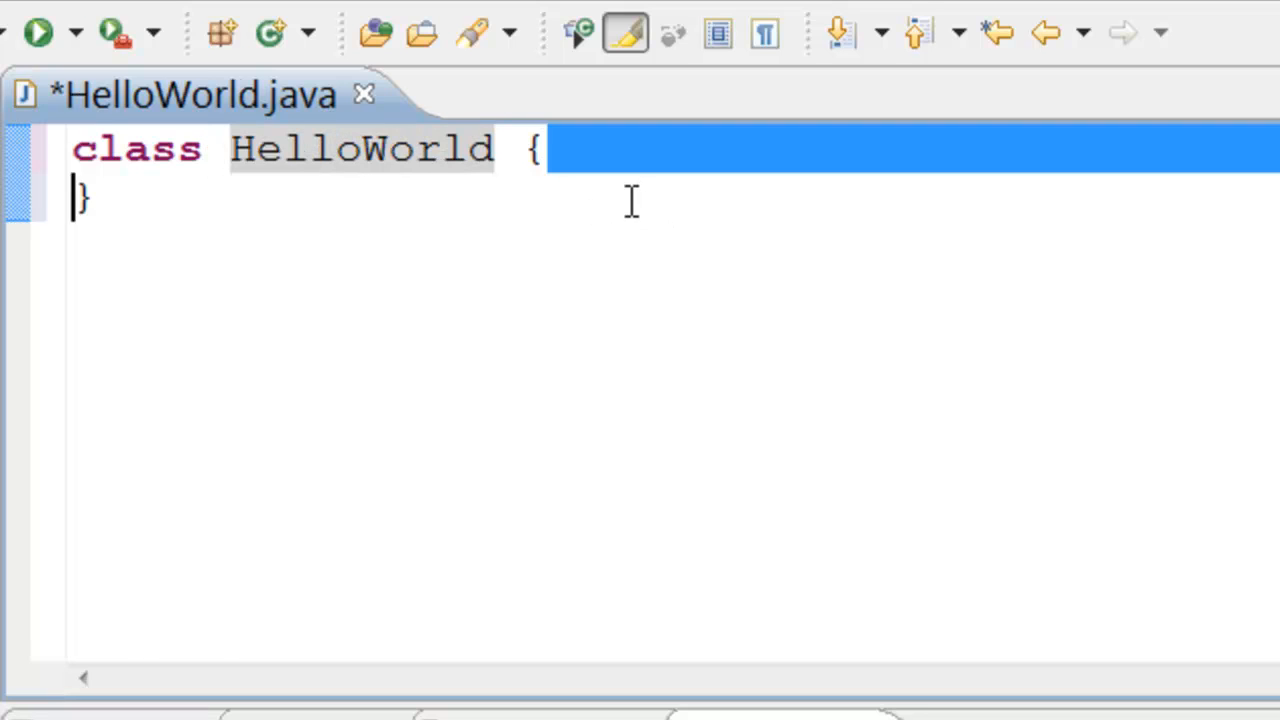
type("public static void main(String args) {")
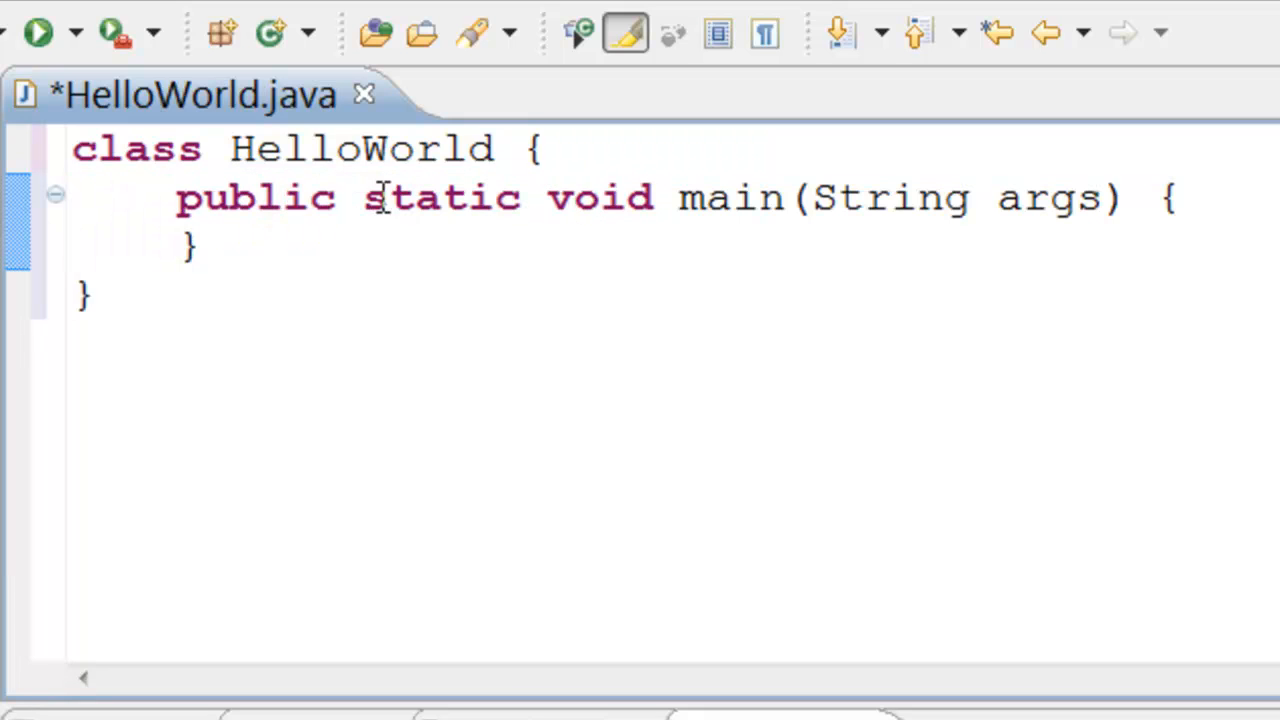
double_click(598, 198)
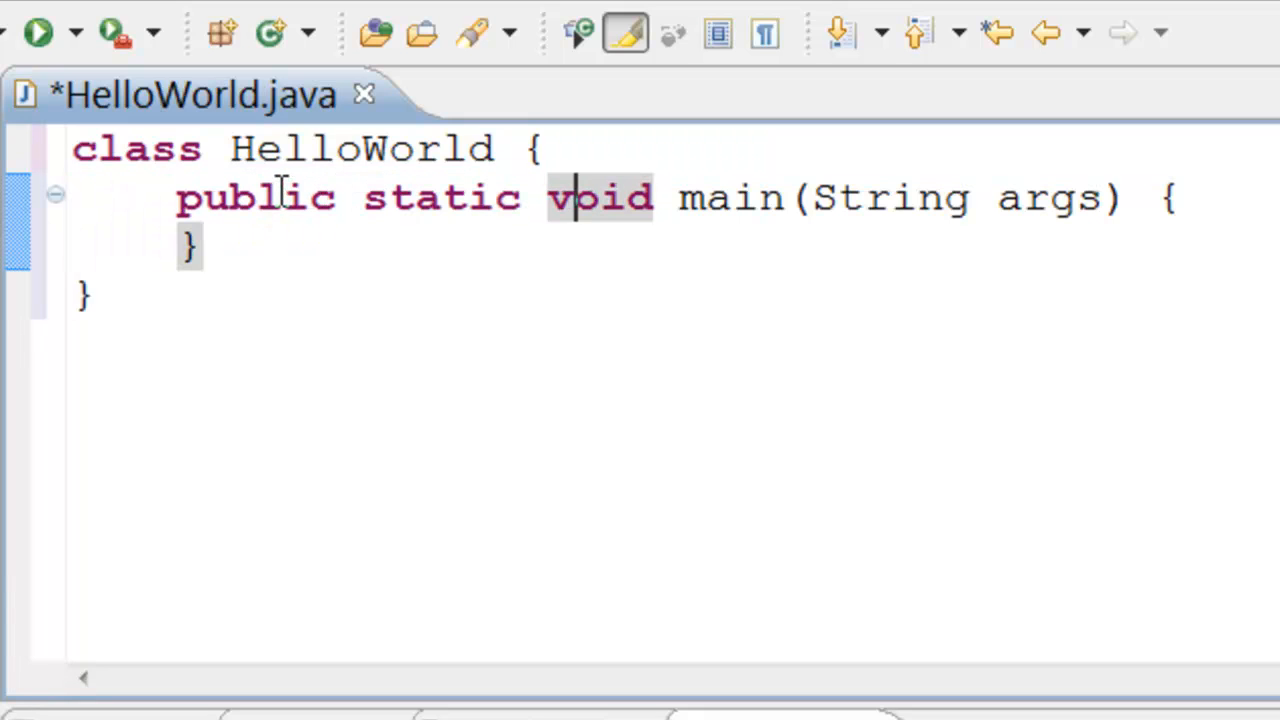
mouse_move(740, 198)
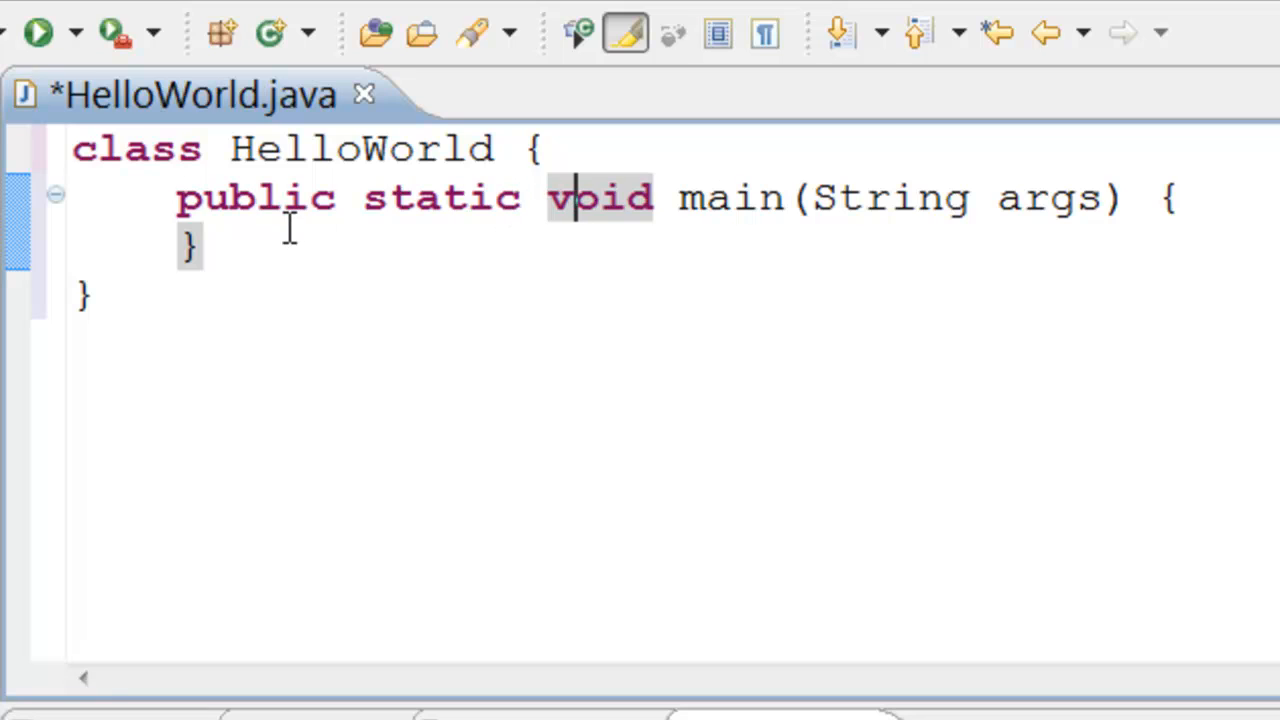
type("System.out.println(\"Hello World!!\");")
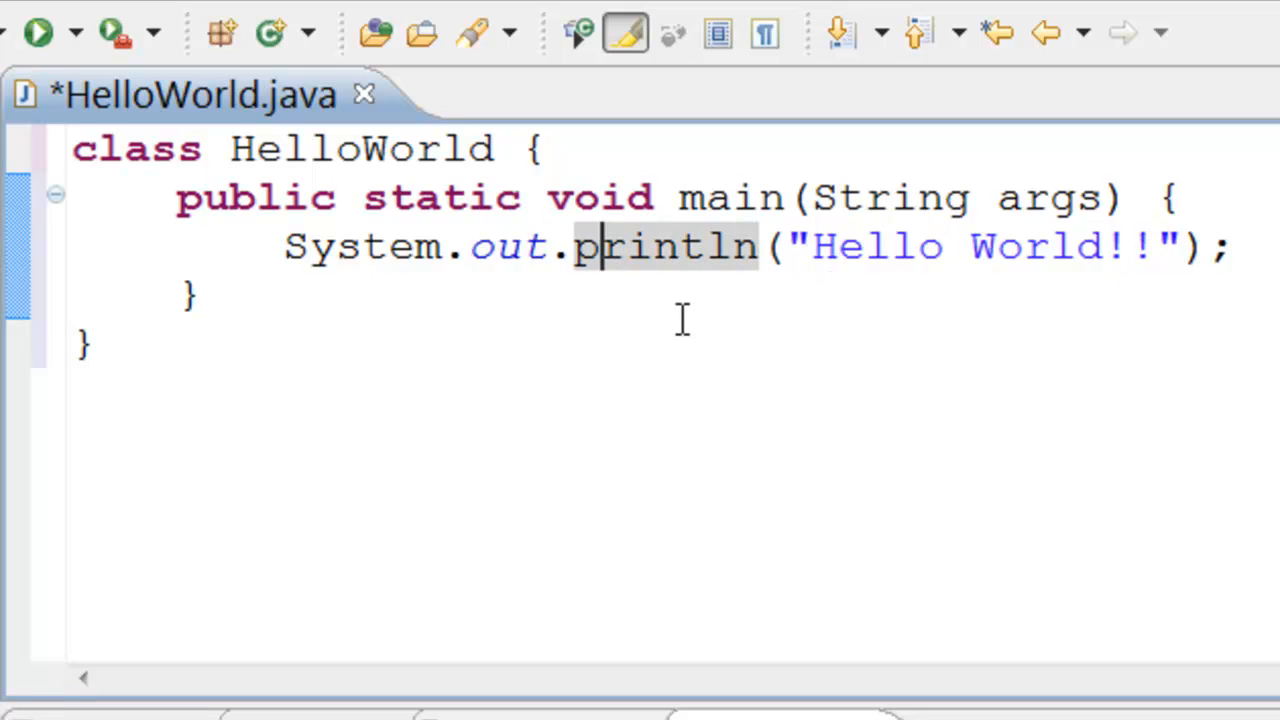
Step: Run HelloWorld, saving changes when prompted, so the console prints Hello World!!
left_click(36, 32)
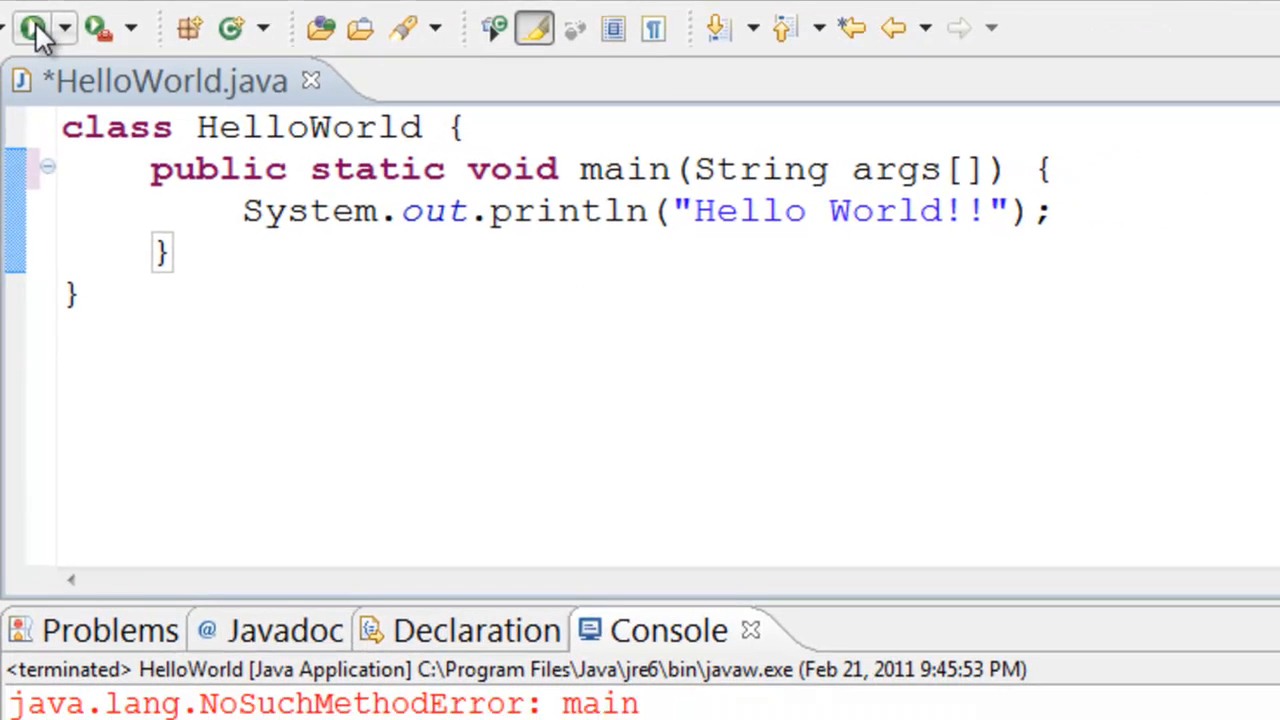
left_click(30, 28)
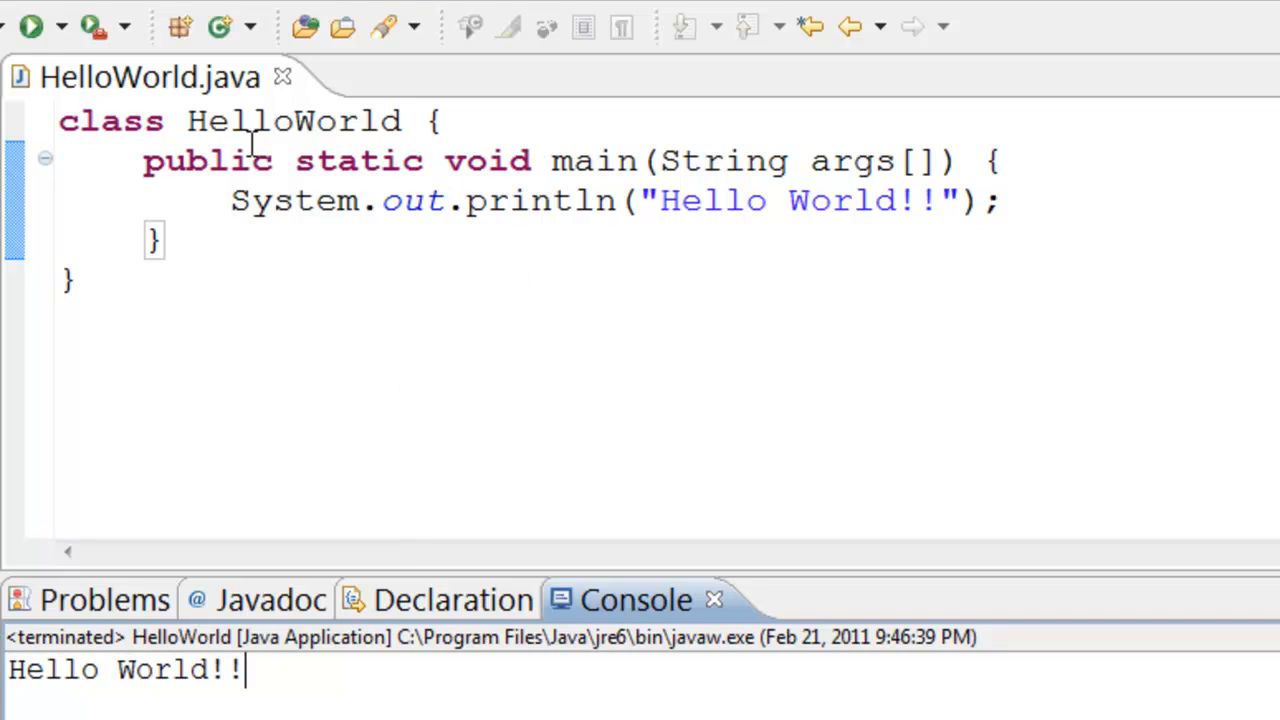
mouse_move(212, 160)
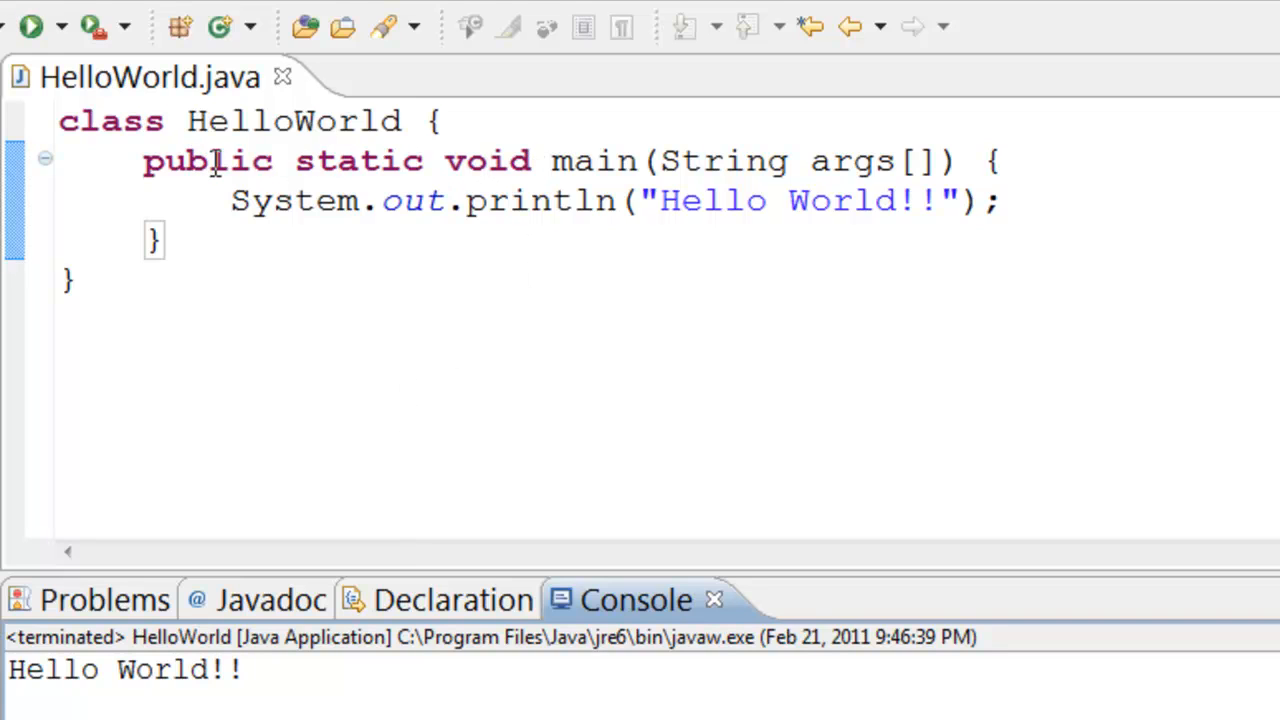
mouse_move(224, 140)
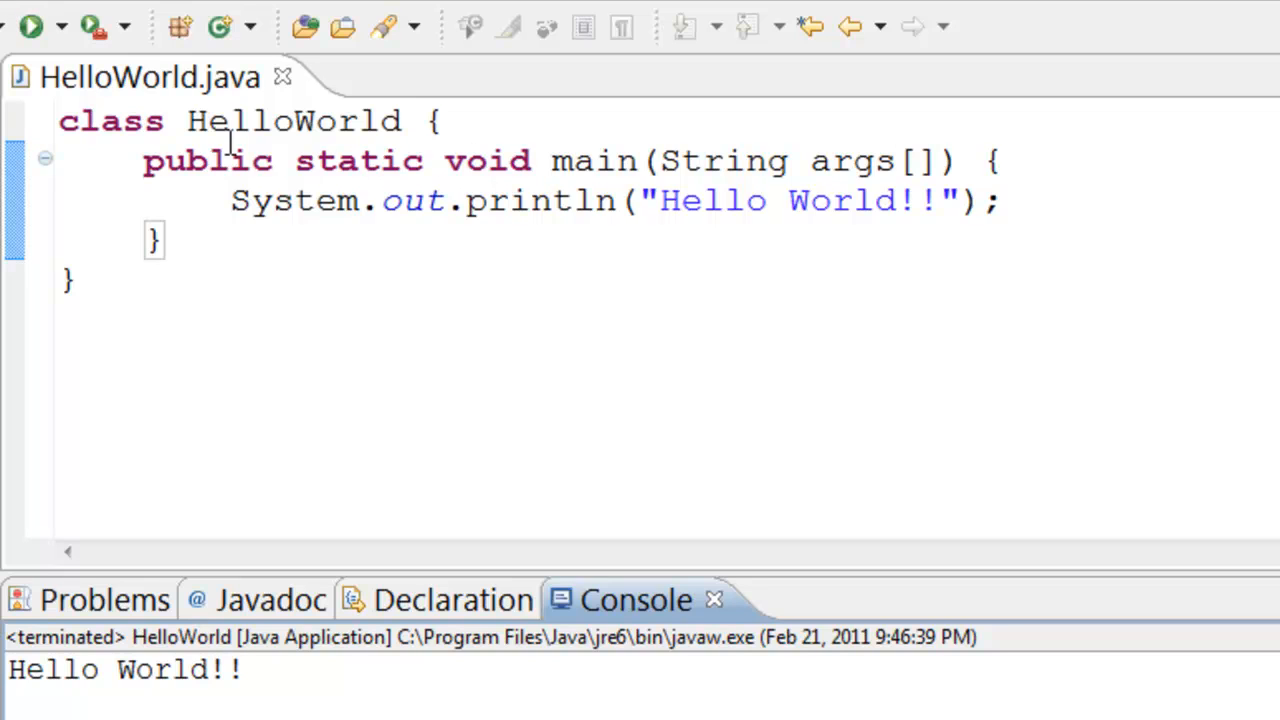
mouse_move(396, 170)
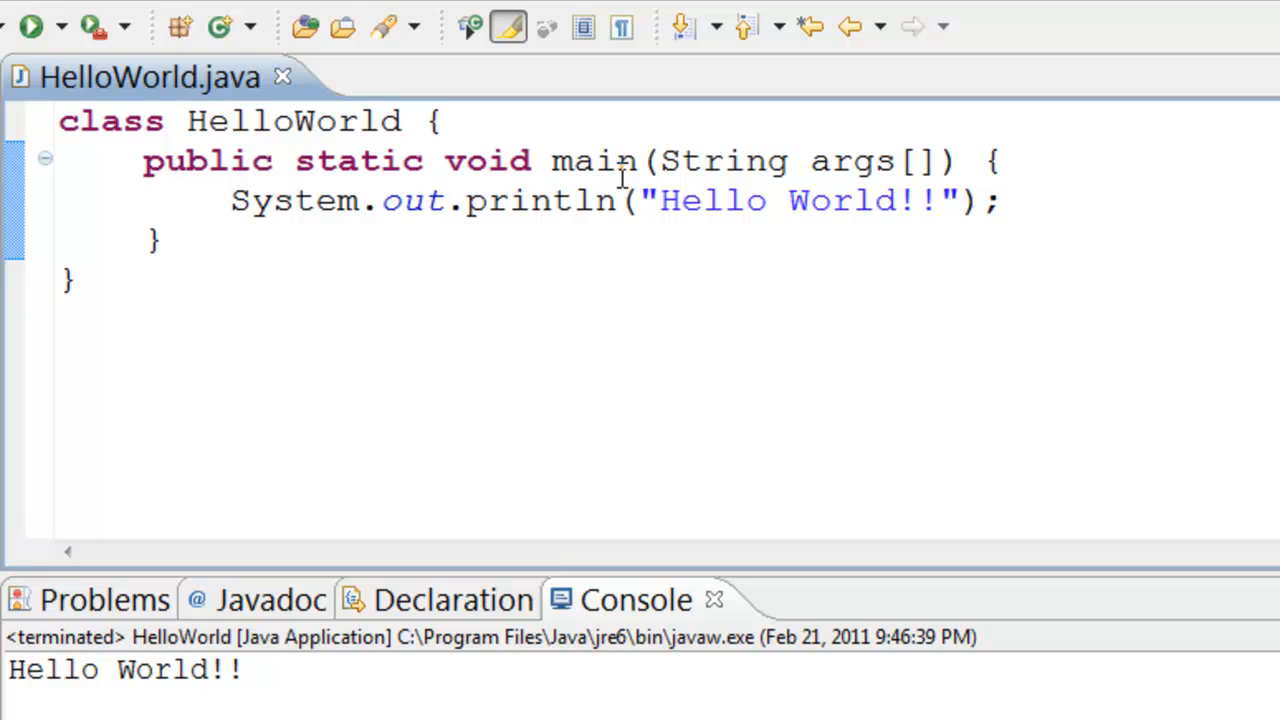
Step: Select the String parameter type in main's signature for editing
double_click(592, 160)
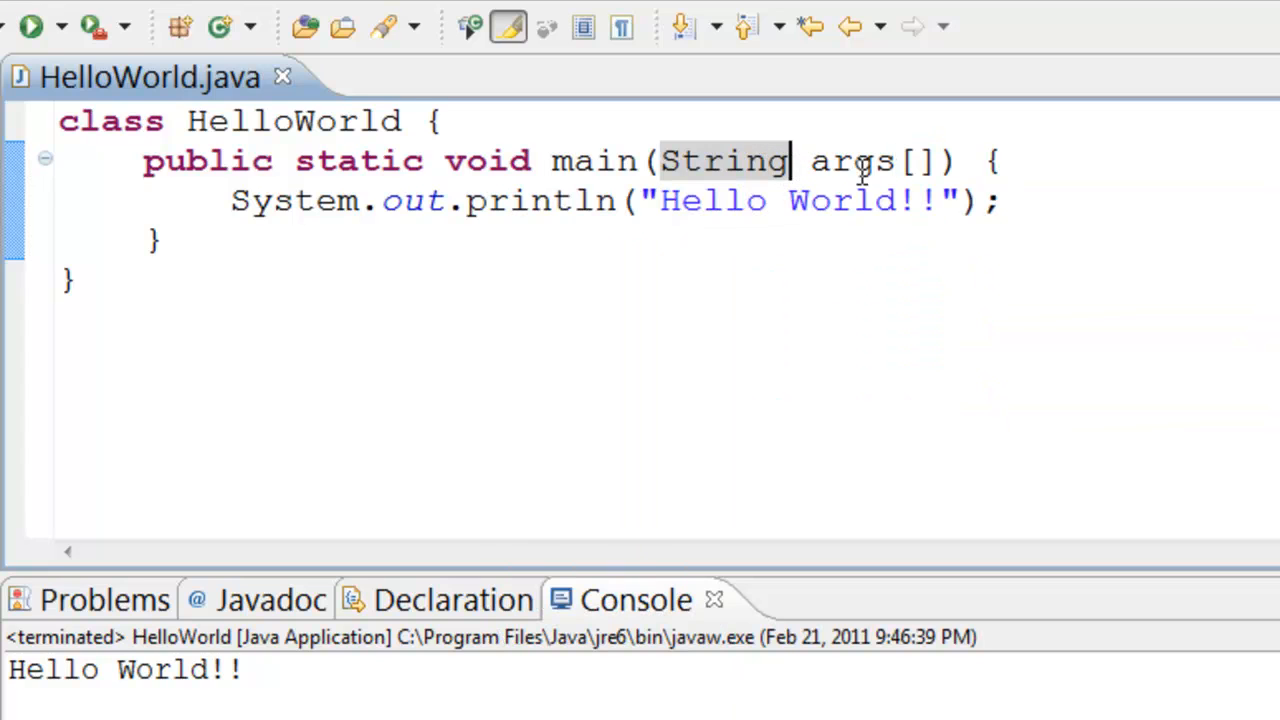
mouse_move(872, 250)
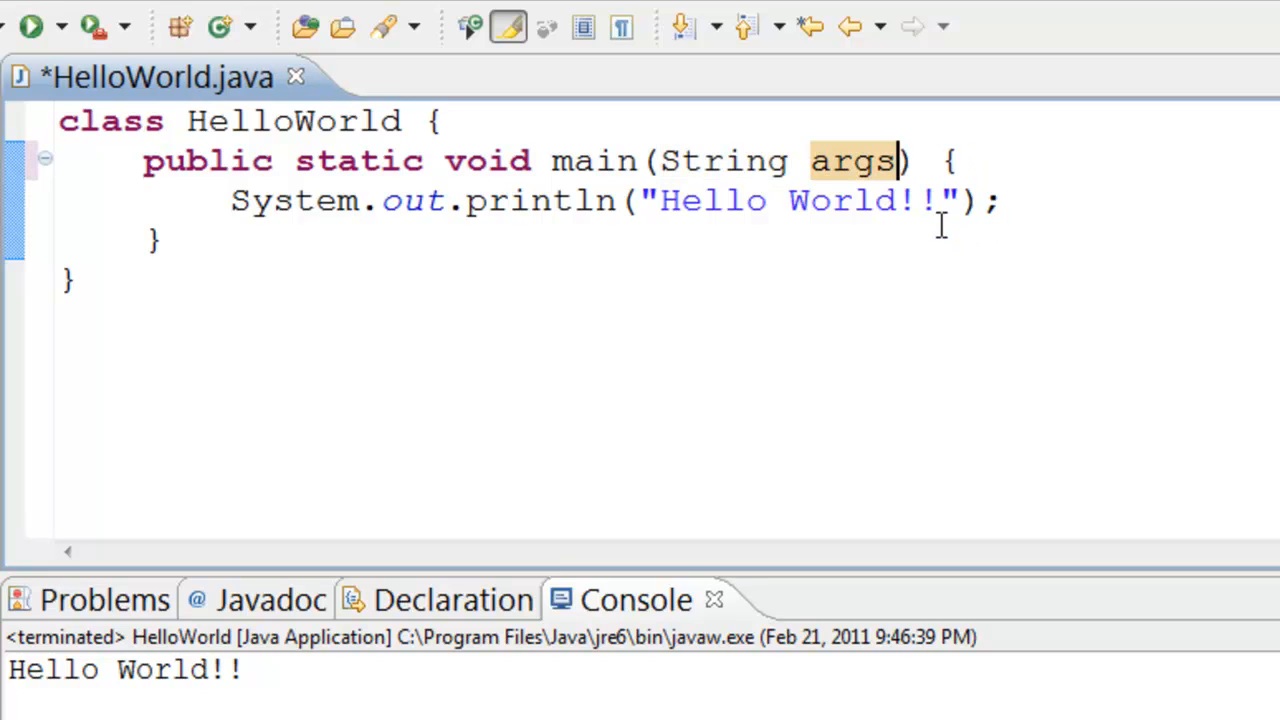
Step: Save and rerun with main(String args), producing java.lang.NoSuchMethodError: main in the console
key("ctrl+s")
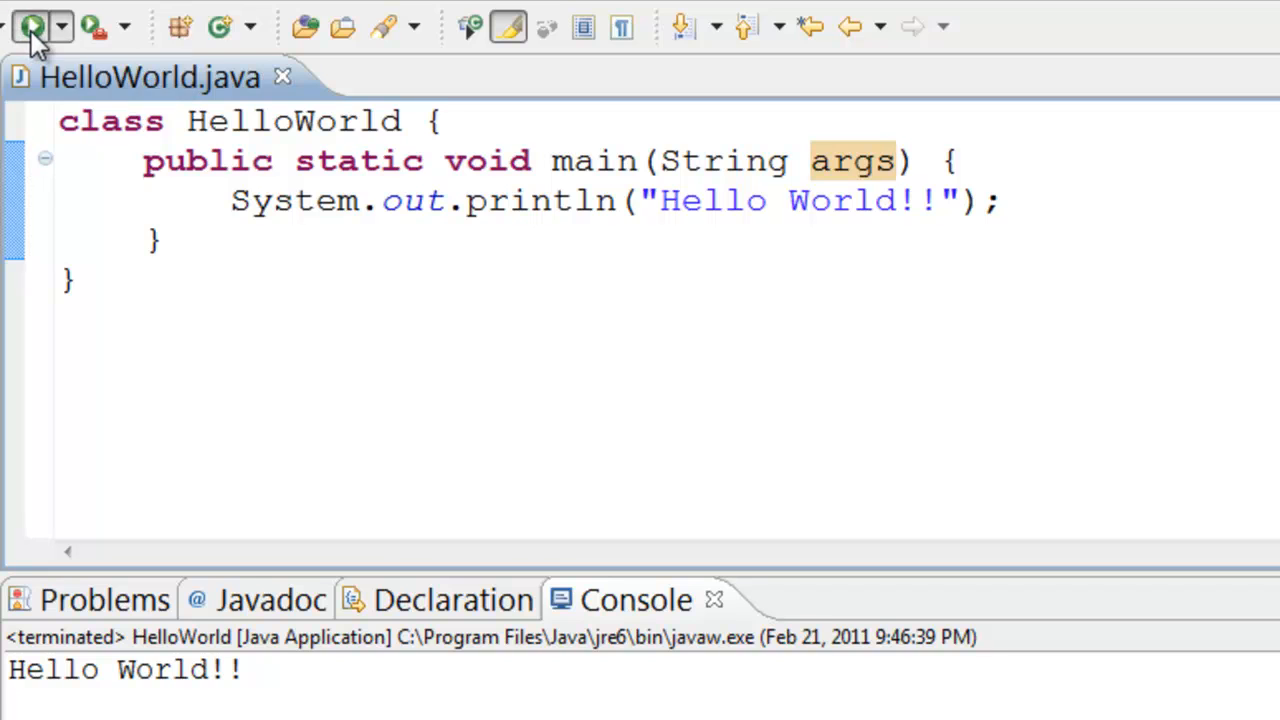
left_click(30, 28)
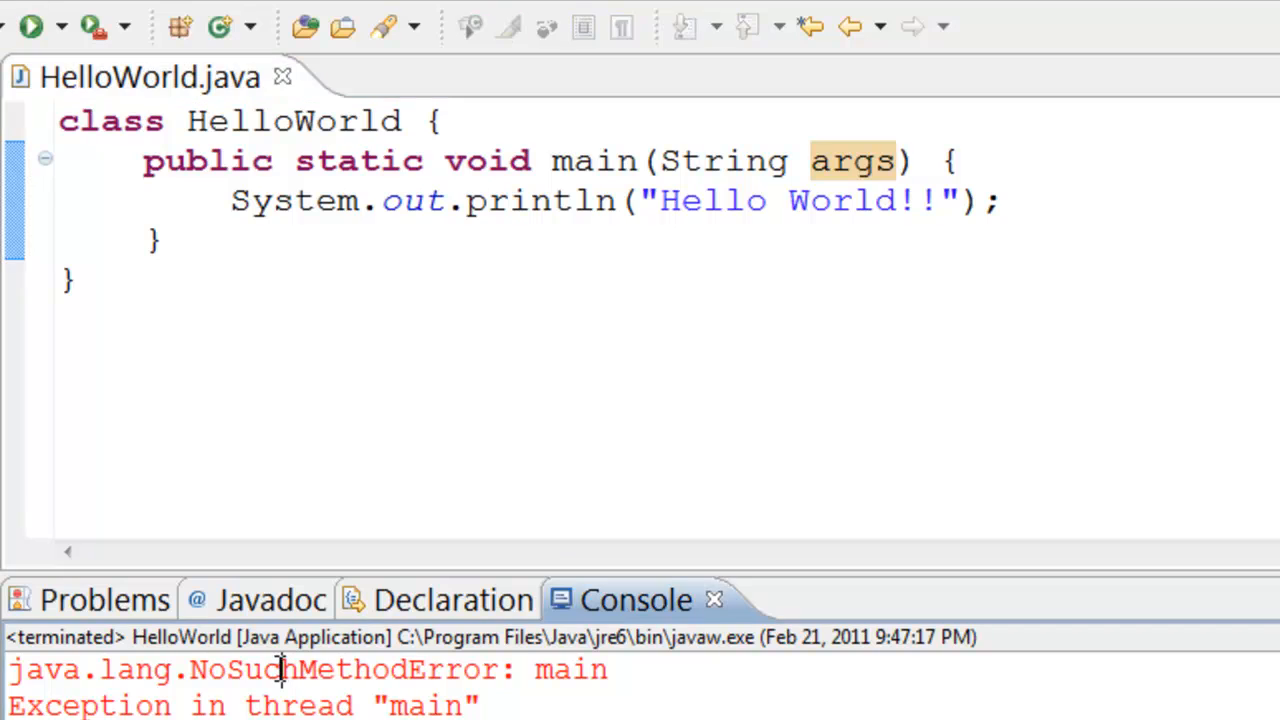
double_click(572, 668)
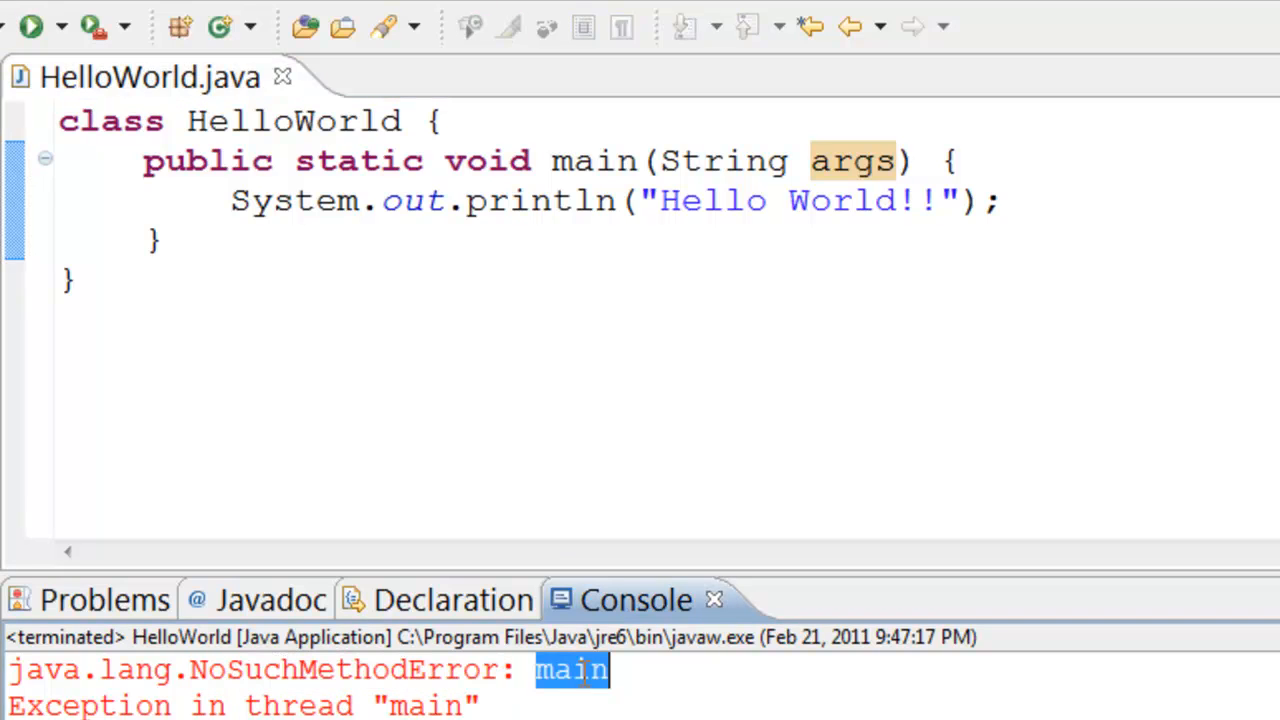